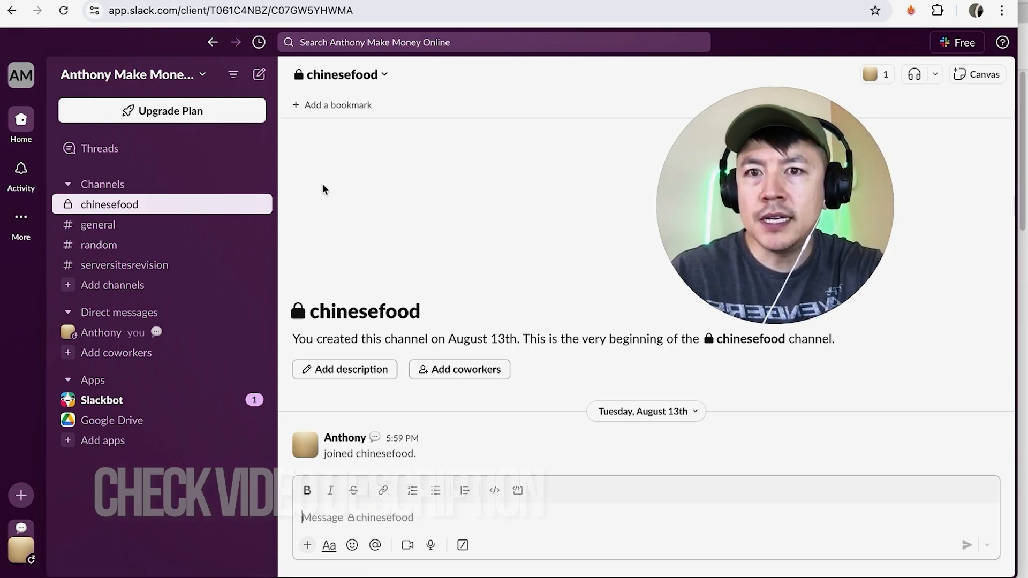
mouse_move(146, 93)
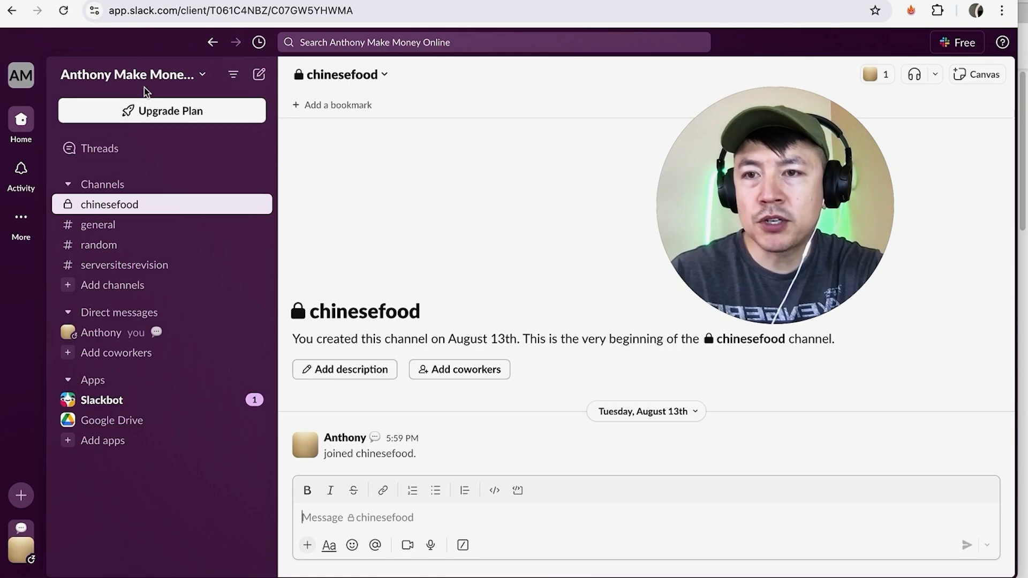
mouse_move(340, 224)
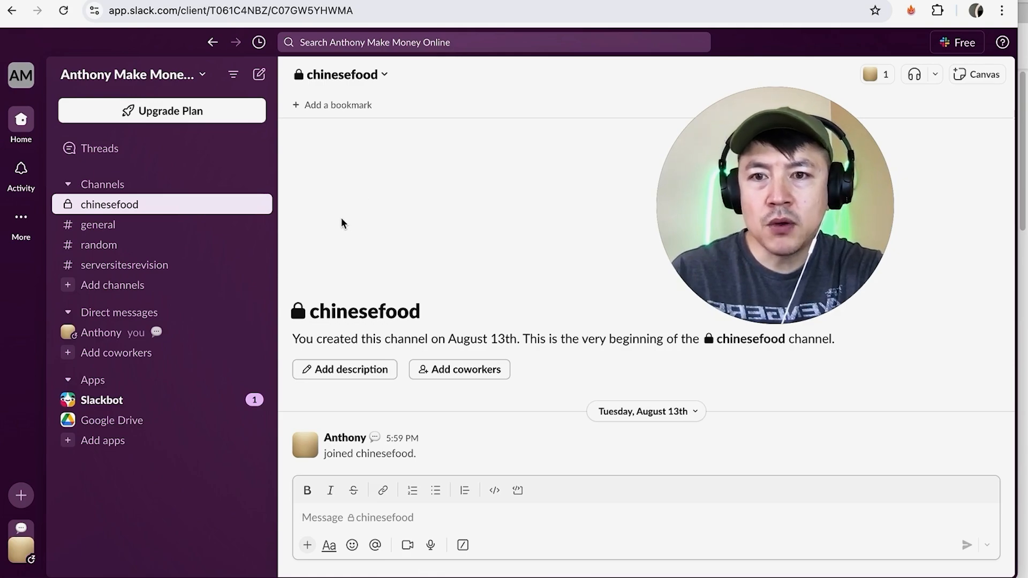
mouse_move(334, 223)
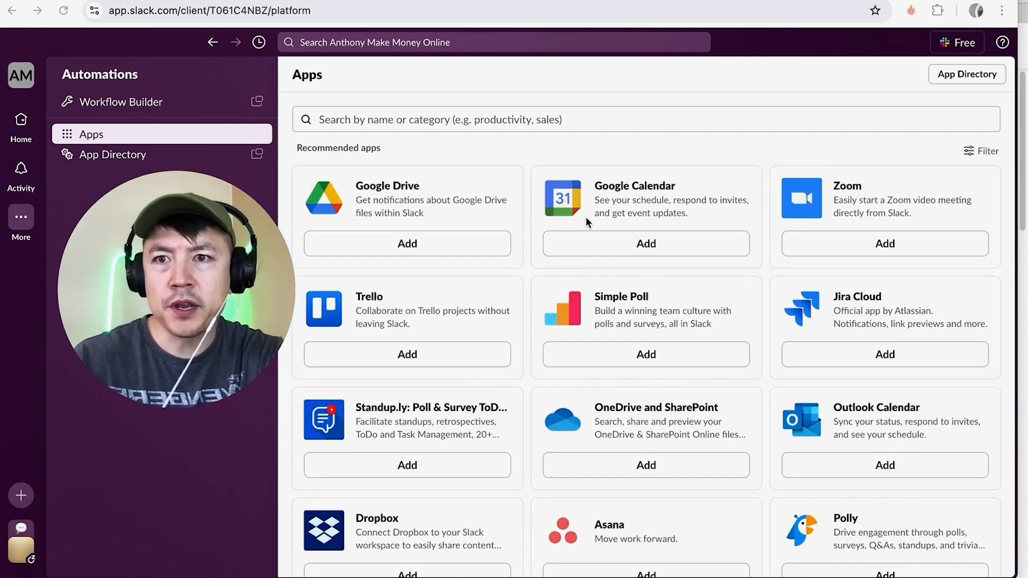
mouse_move(636, 204)
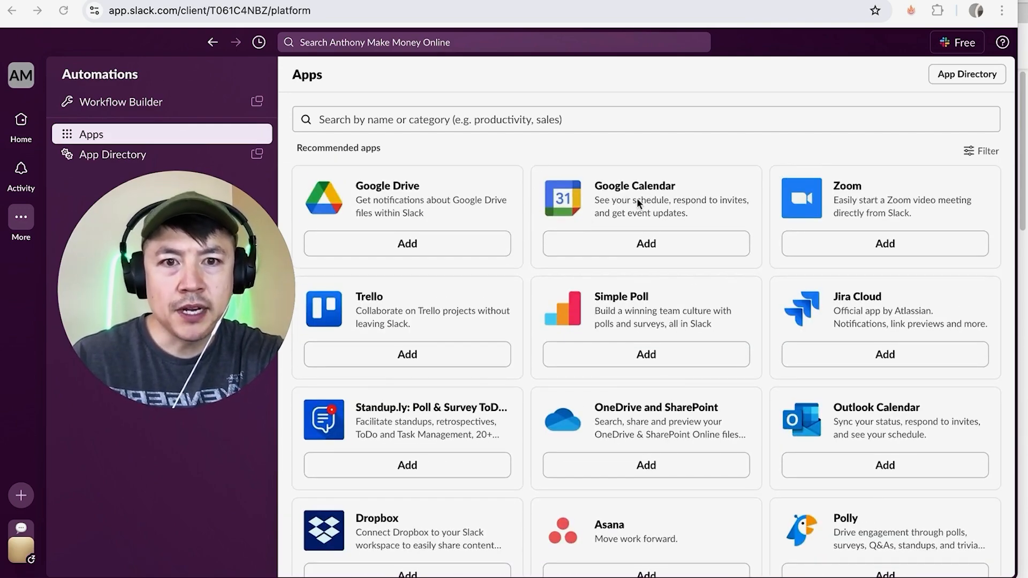
mouse_move(614, 248)
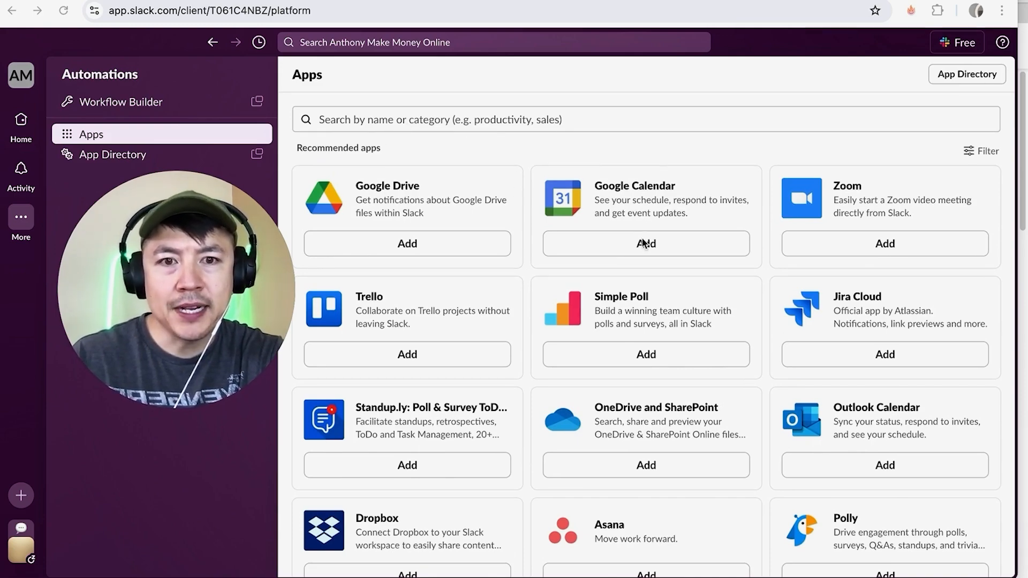
Start adding Google Calendar to the workspace from the recommended apps
left_click(645, 244)
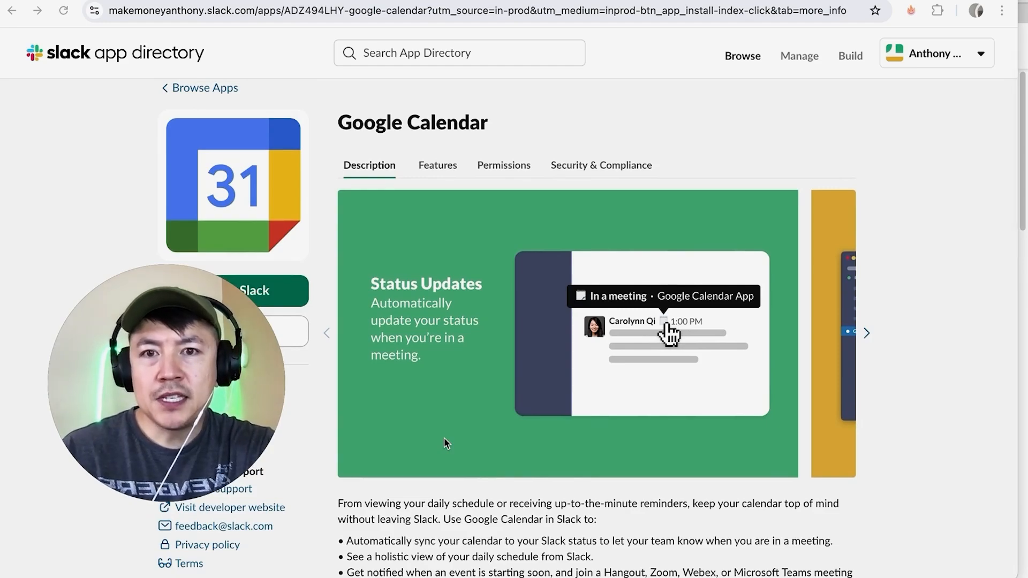
Add Google Calendar to Slack and allow it access to the workspace
scroll("down", 3)
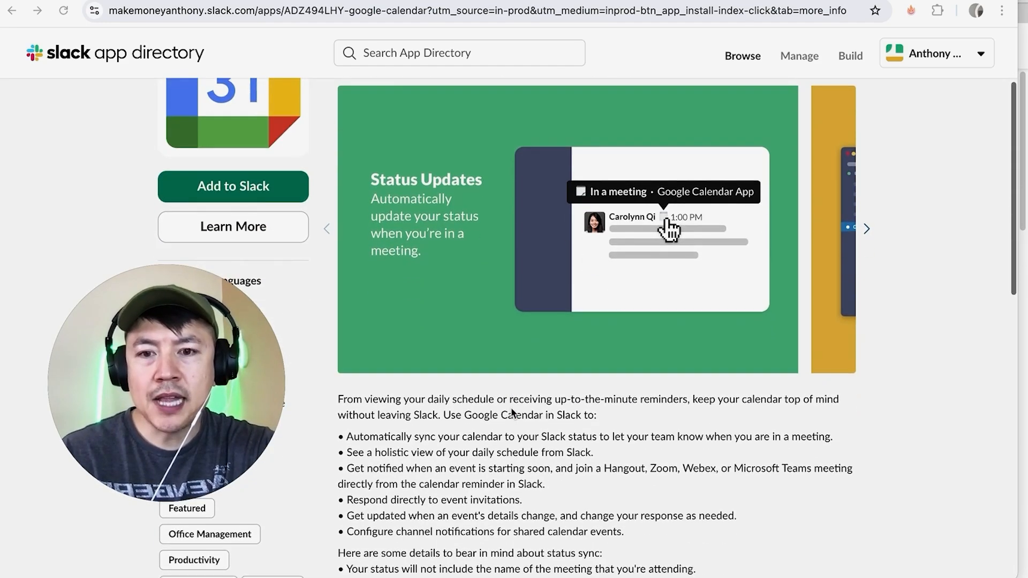
mouse_move(510, 446)
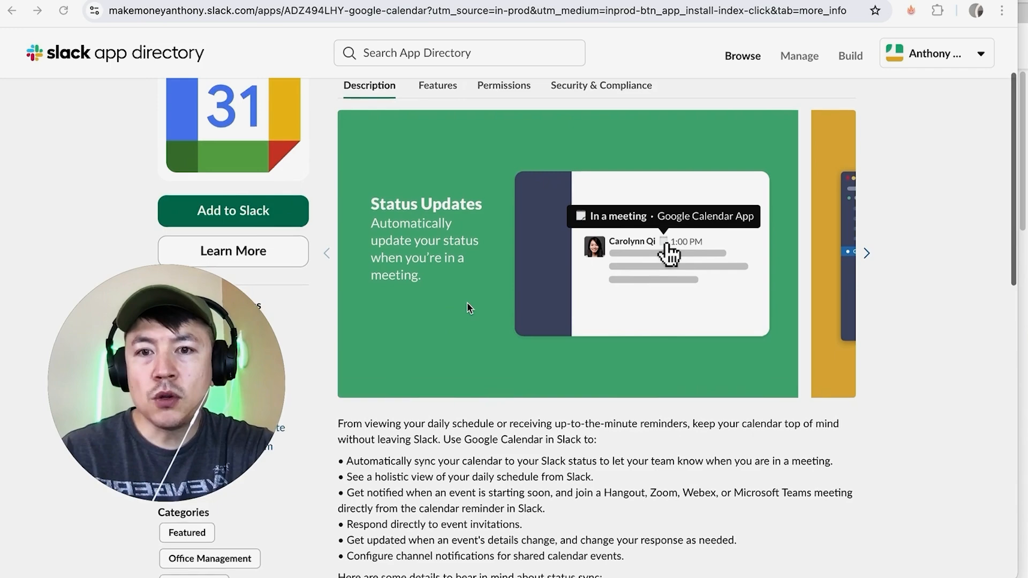
scroll("down", 3)
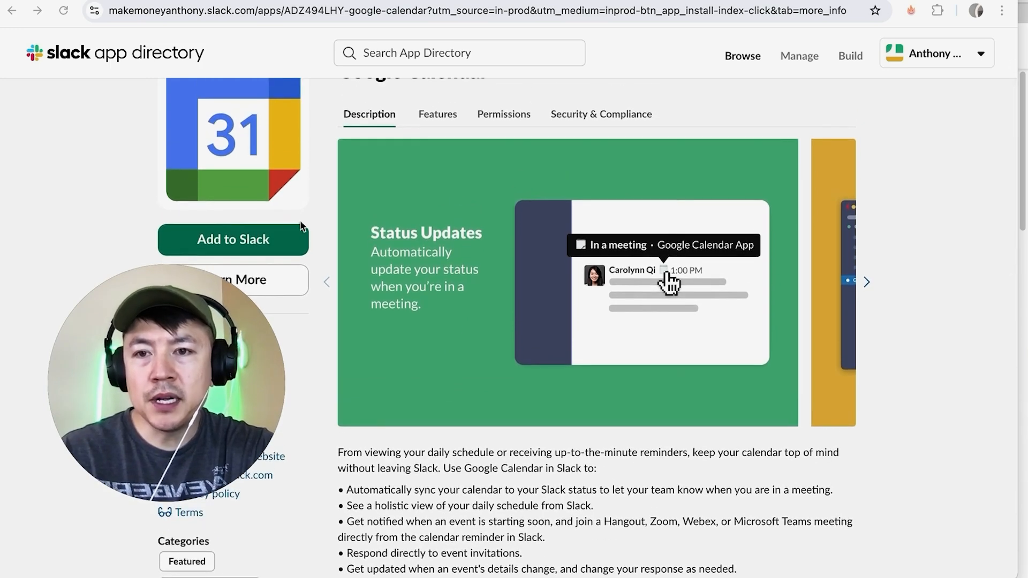
left_click(232, 239)
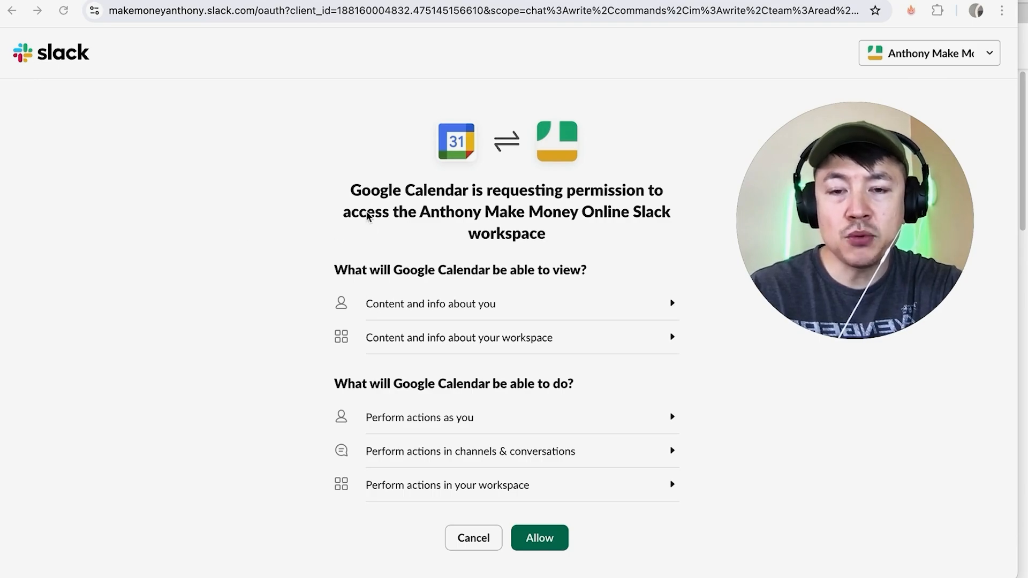
mouse_move(503, 405)
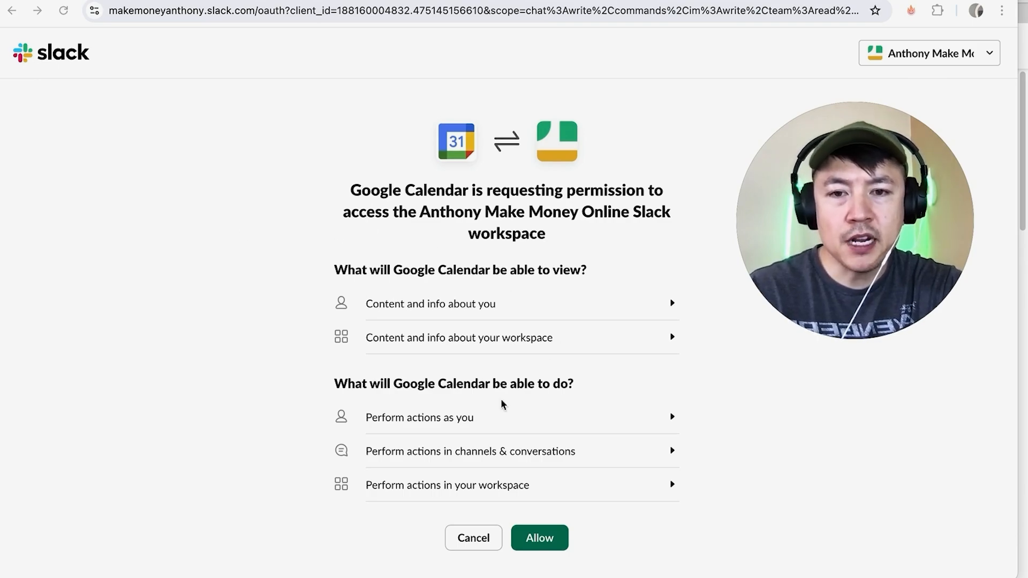
left_click(539, 538)
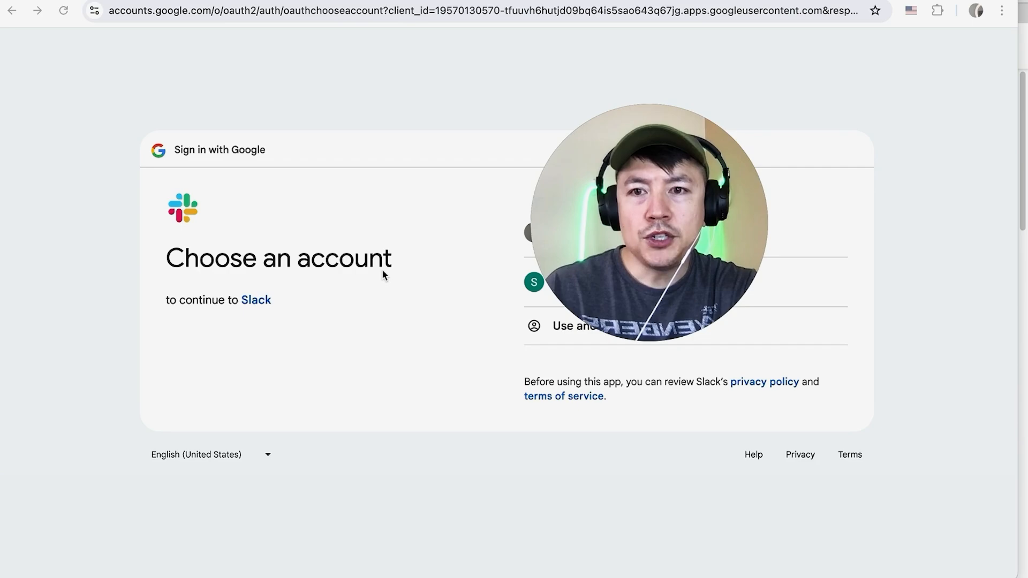
mouse_move(423, 256)
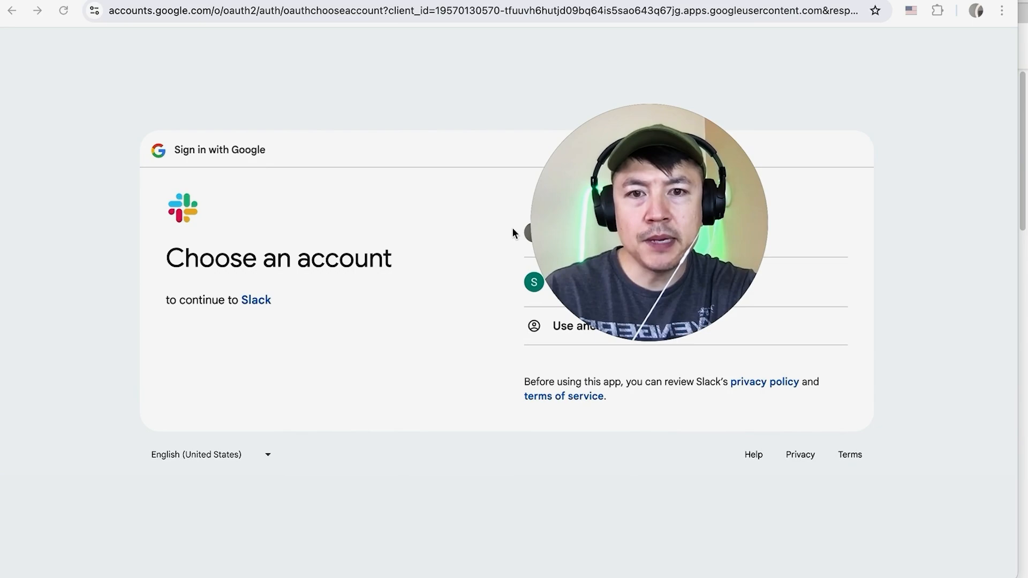
Sign in with the Google account and allow Slack to view and edit calendar events
left_click(534, 282)
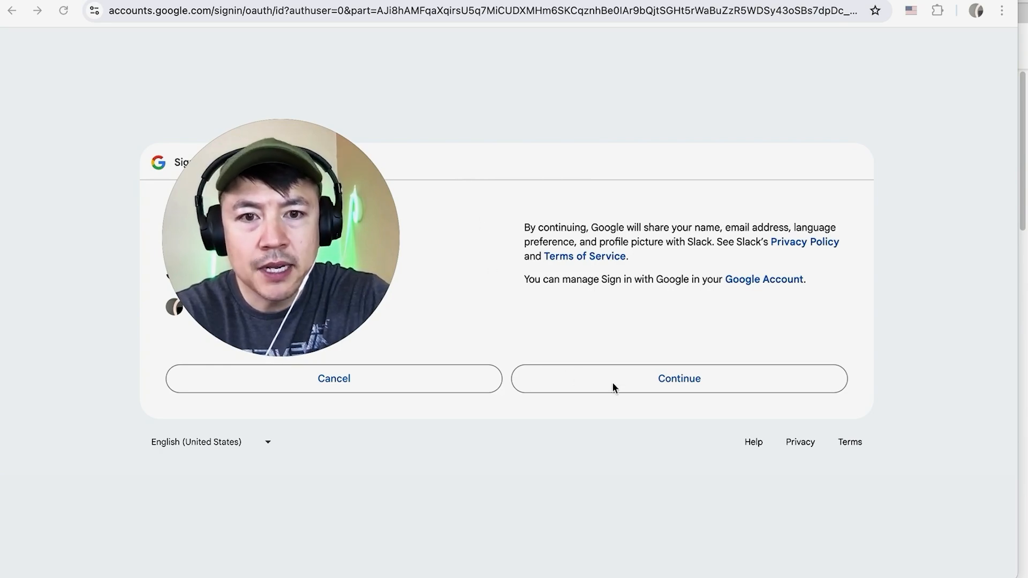
left_click(679, 378)
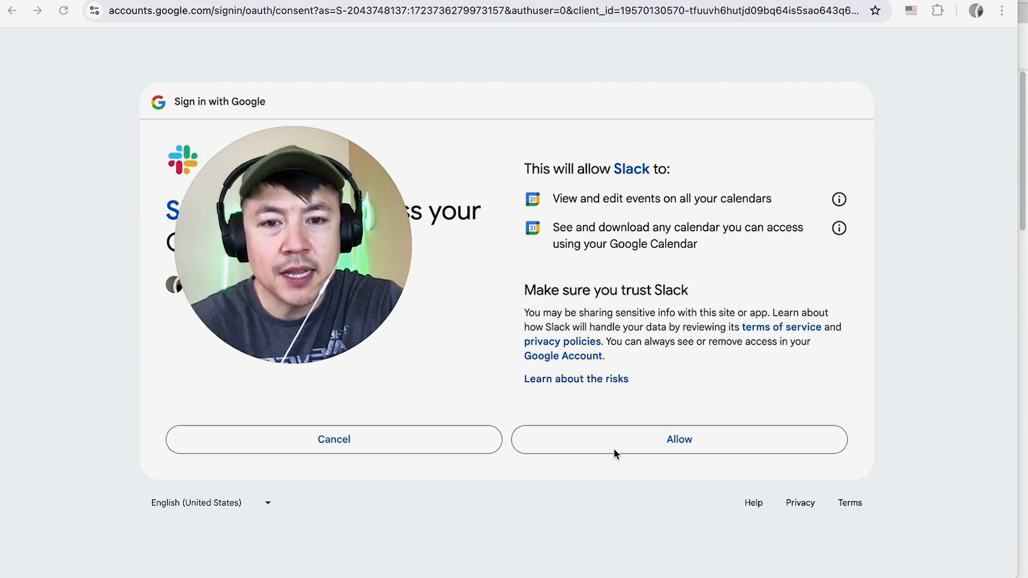
left_click(680, 439)
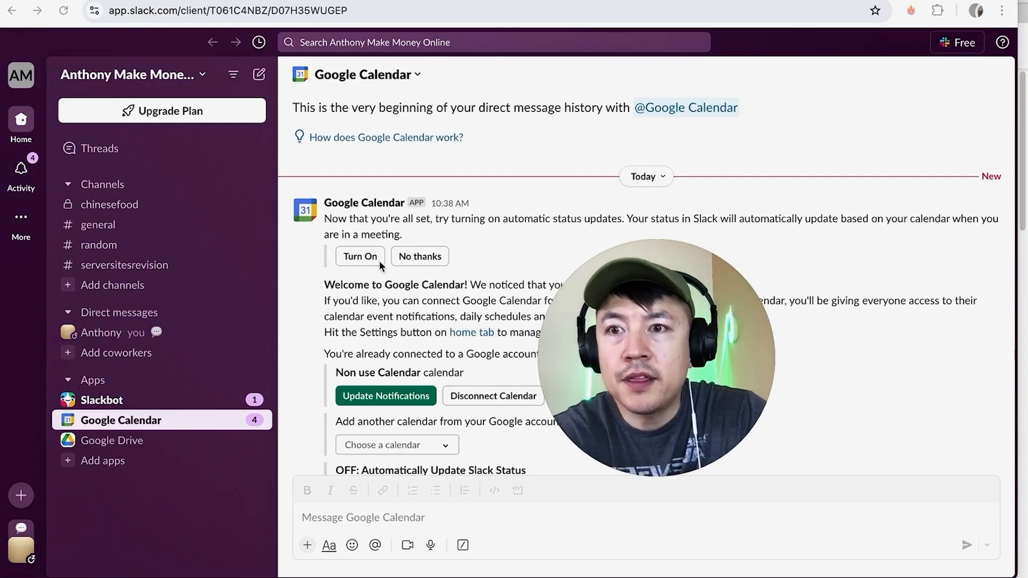
scroll("down", 3)
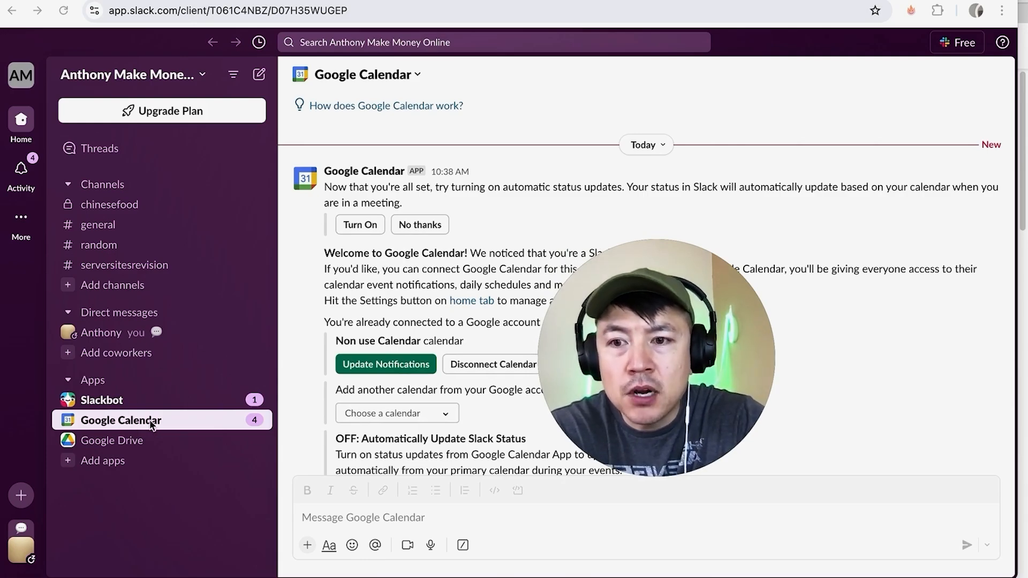
mouse_move(320, 321)
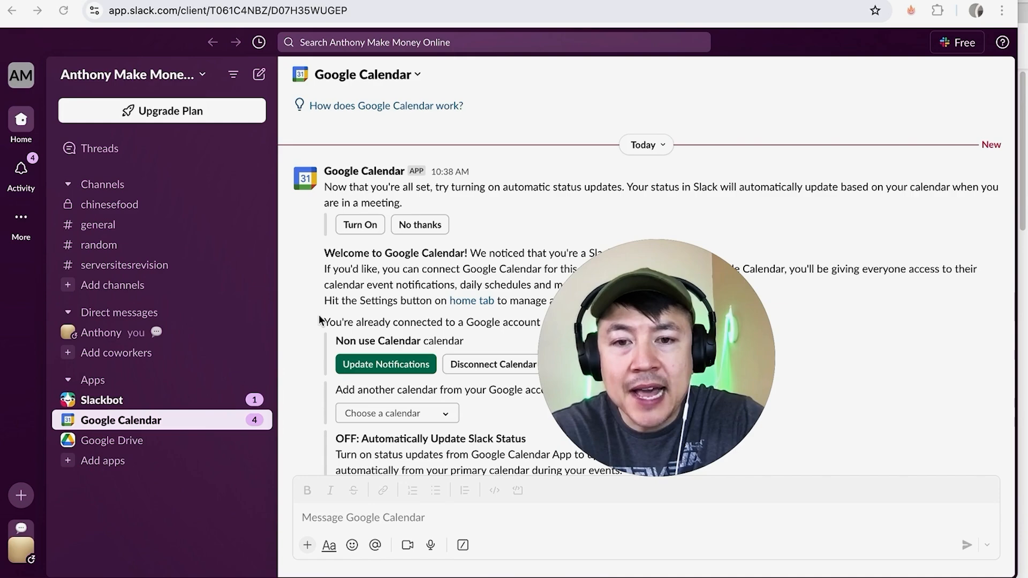
scroll("down", 3)
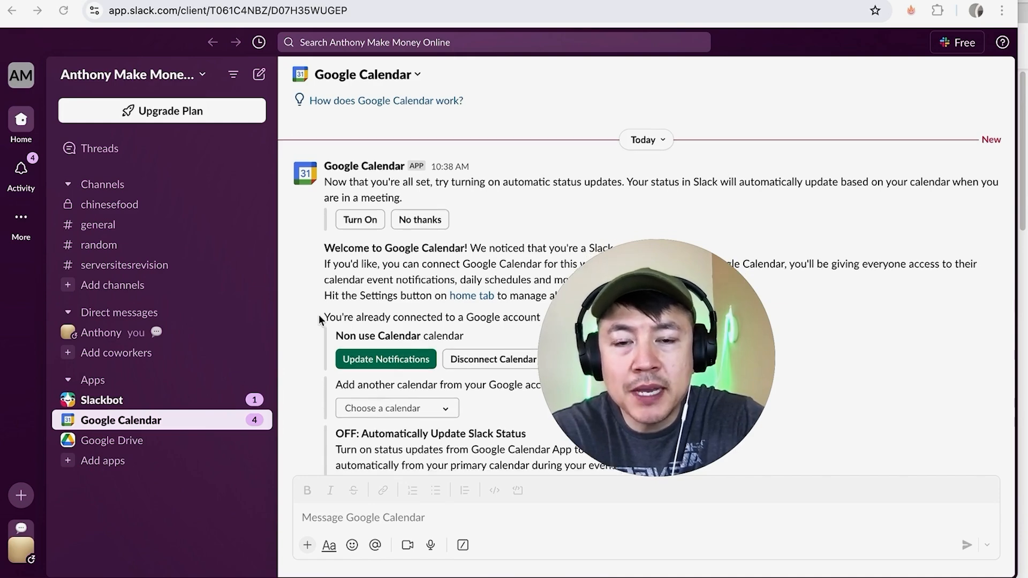
scroll("down", 3)
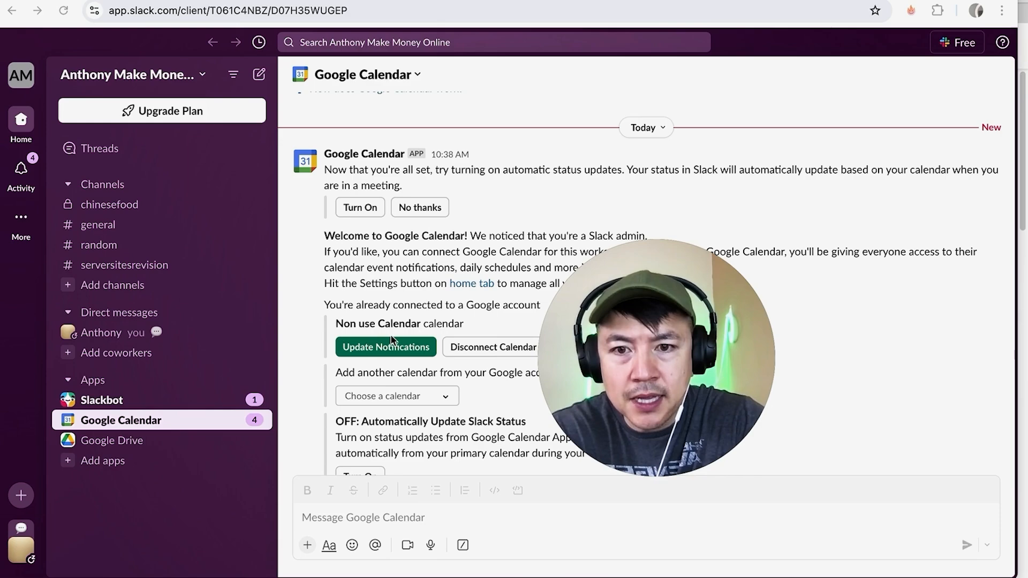
mouse_move(378, 320)
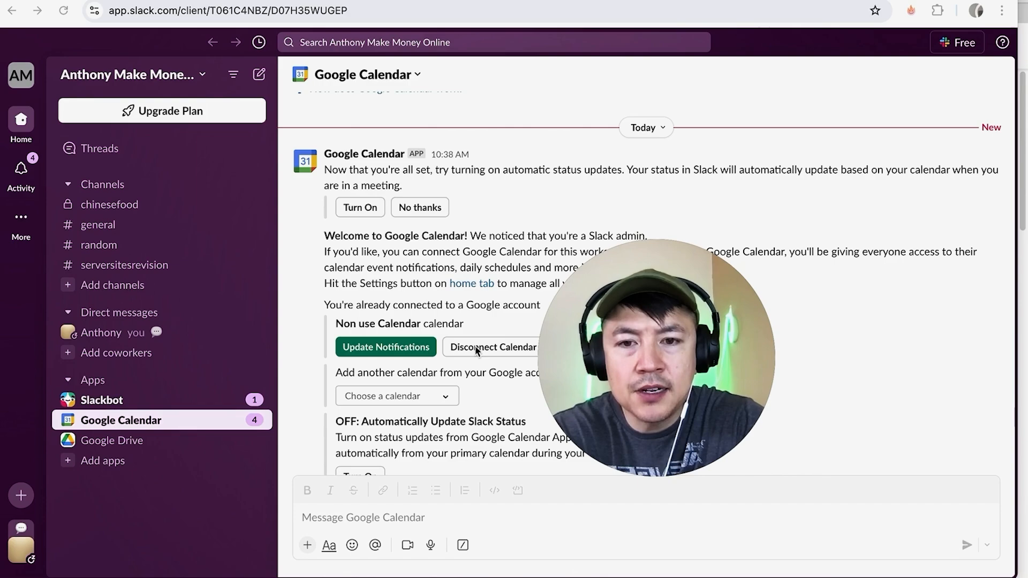
mouse_move(427, 381)
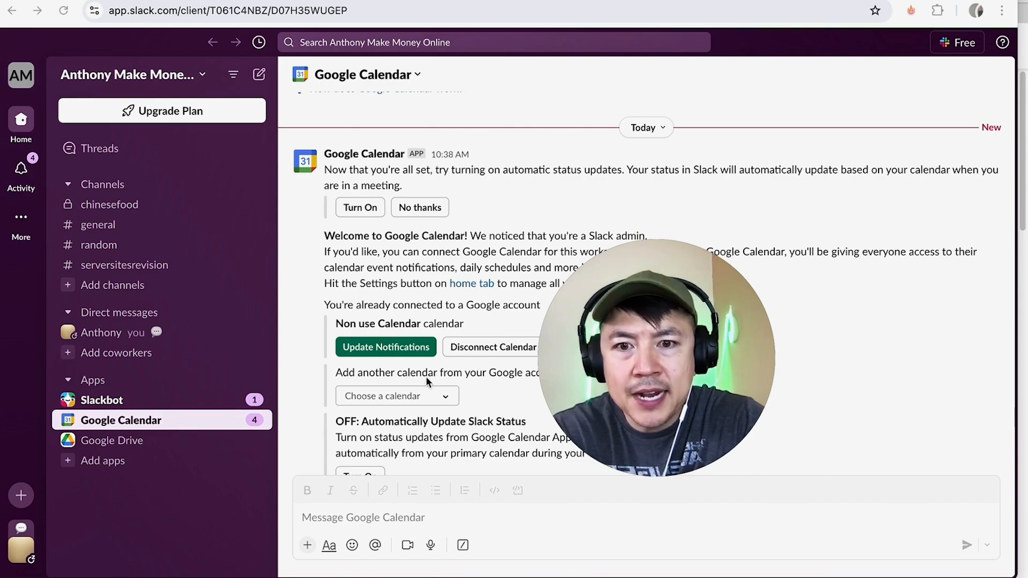
mouse_move(449, 398)
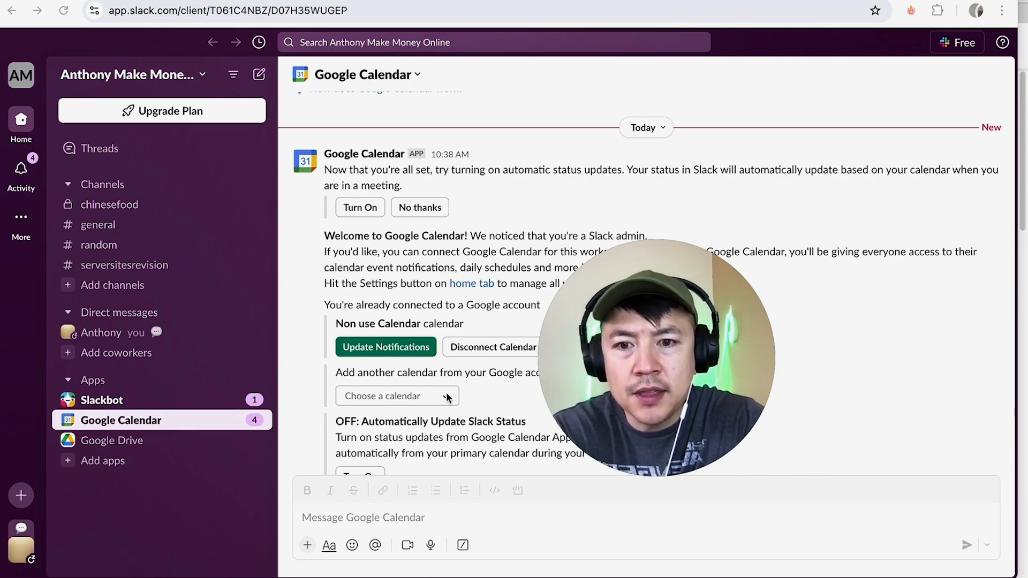
Show the list of Google calendars available to add, such as Birthdays and Los Angeles
left_click(396, 396)
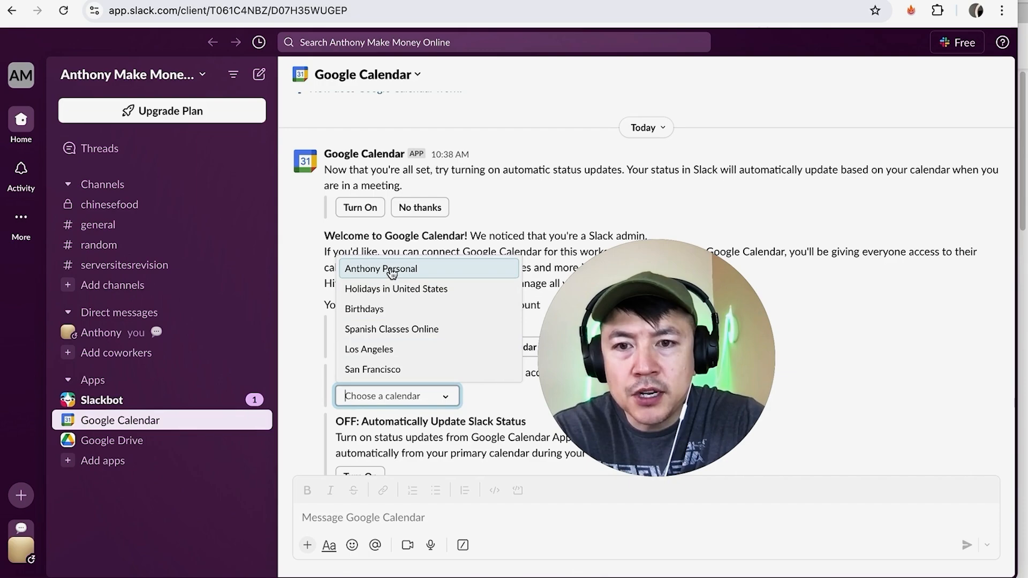
mouse_move(392, 288)
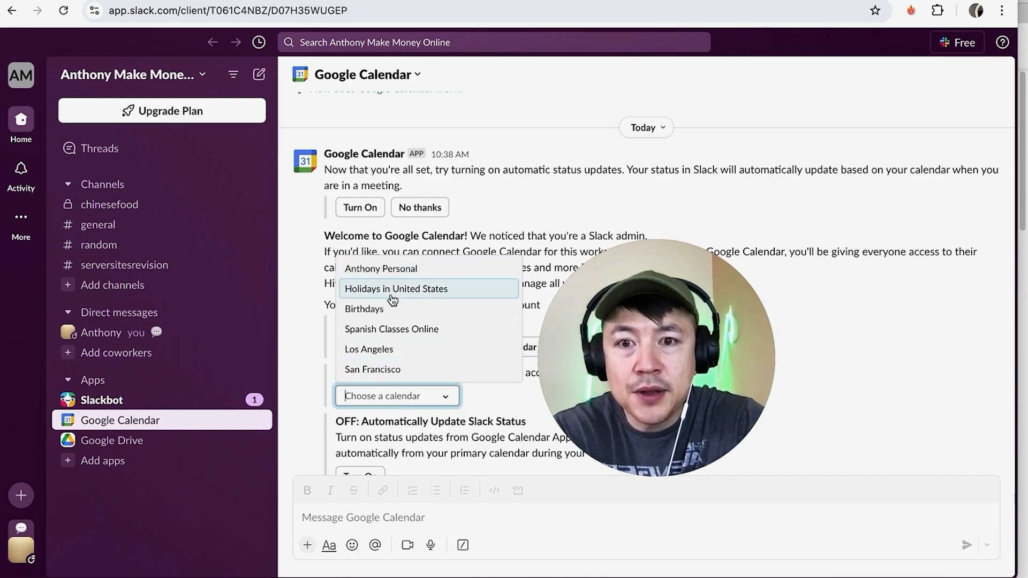
mouse_move(392, 329)
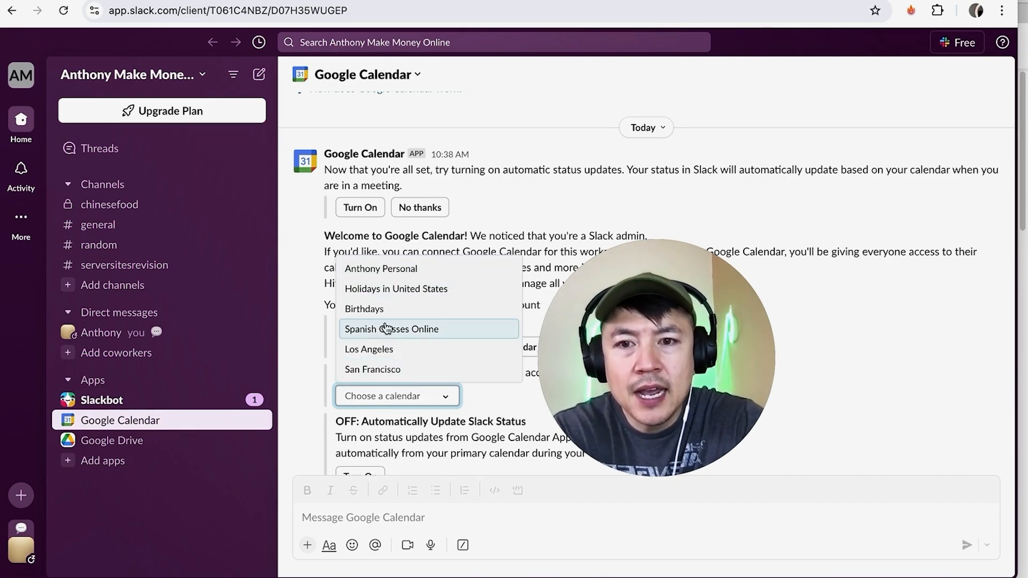
mouse_move(380, 269)
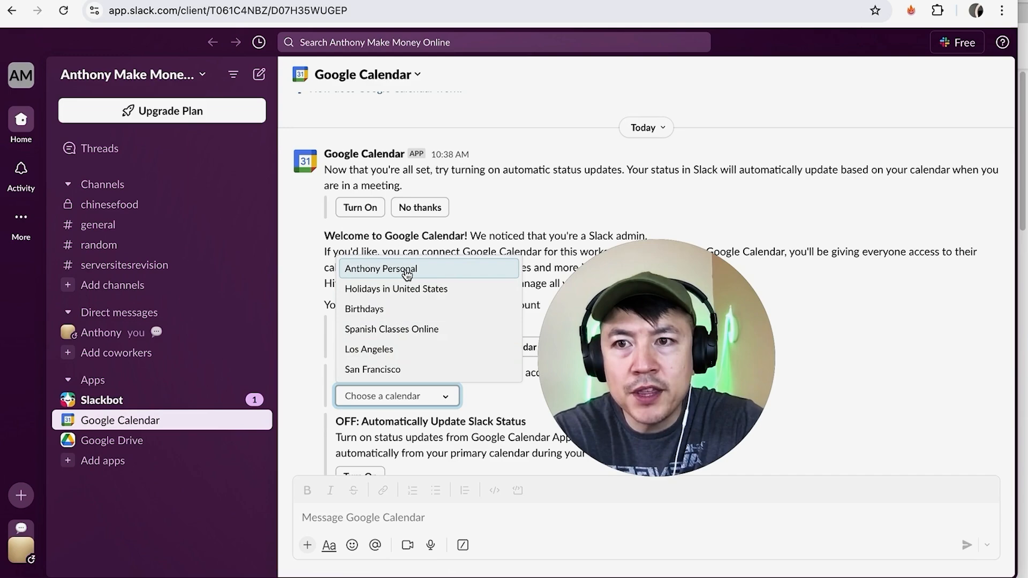